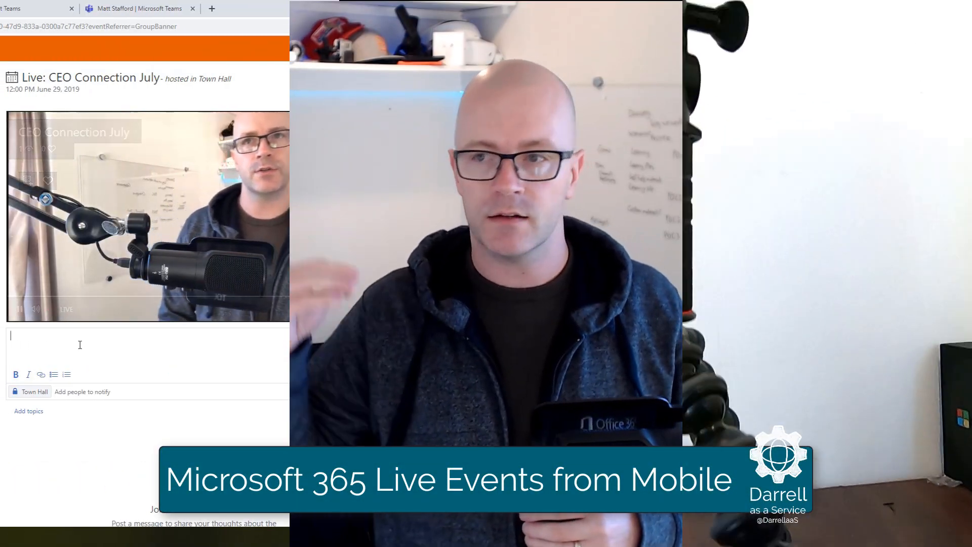
Type the question 'Can you give us an update o…' into the Yammer conversation box.
text(Can you give us an update o)
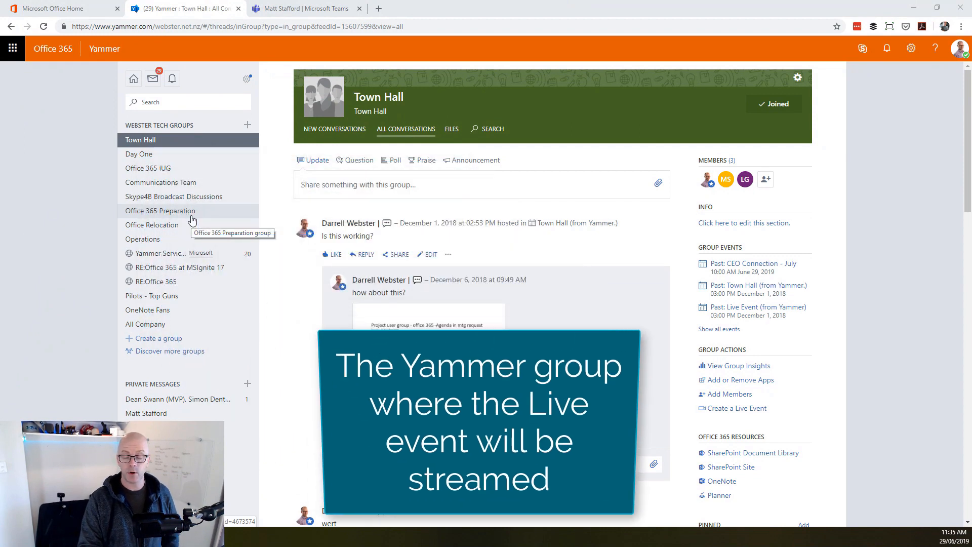
Choose Create a Live Event from the Town Hall group's actions.
click(736, 408)
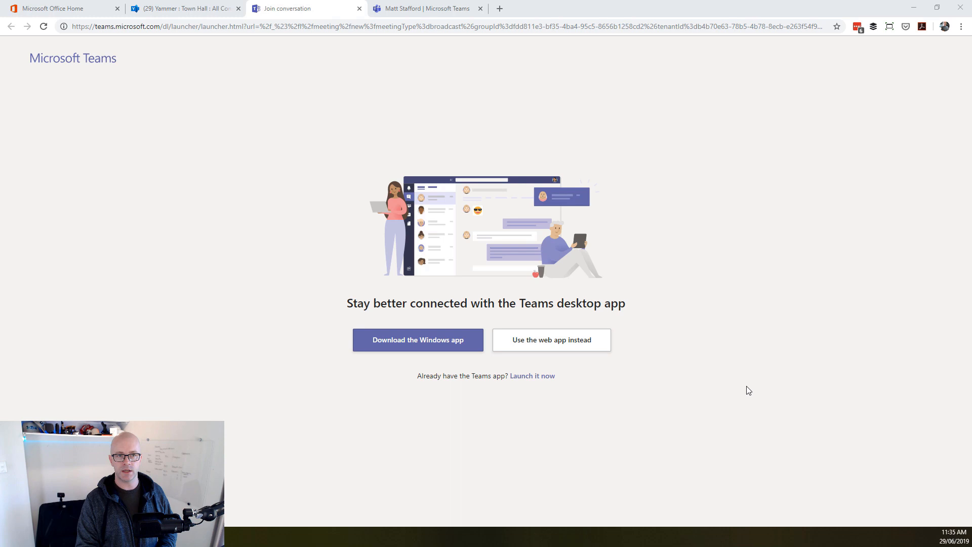
mouse_move(665, 372)
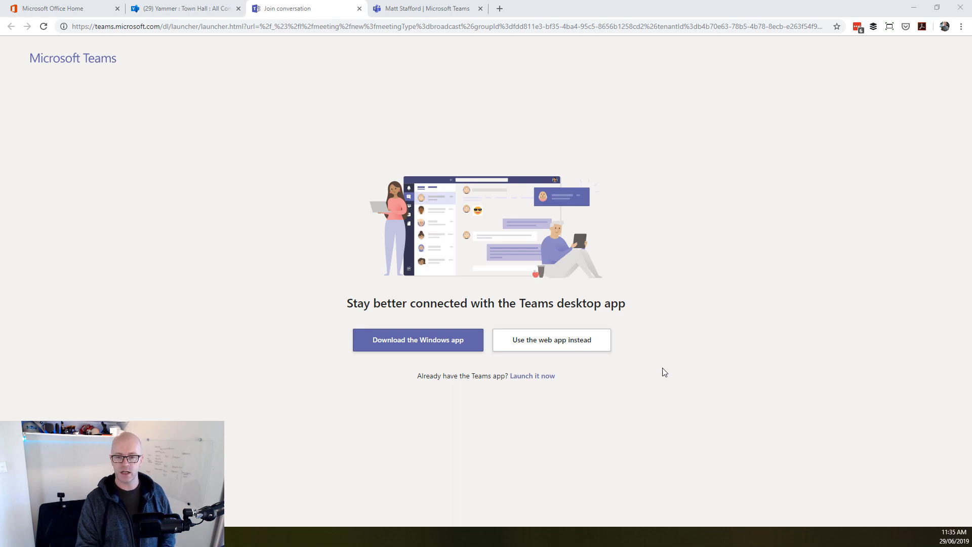
Use the web app, title the live event 'CEO Connection July', and continue to production options.
click(550, 340)
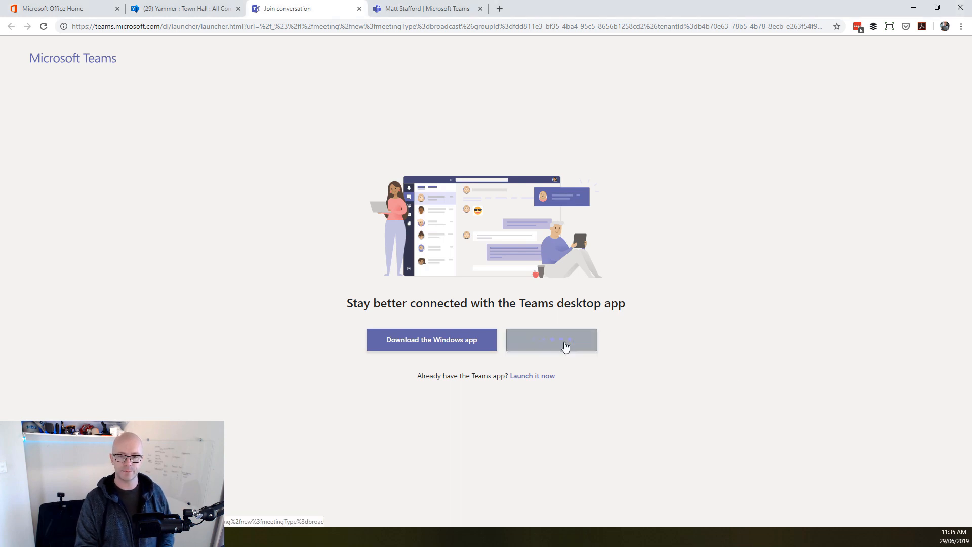
click(551, 340)
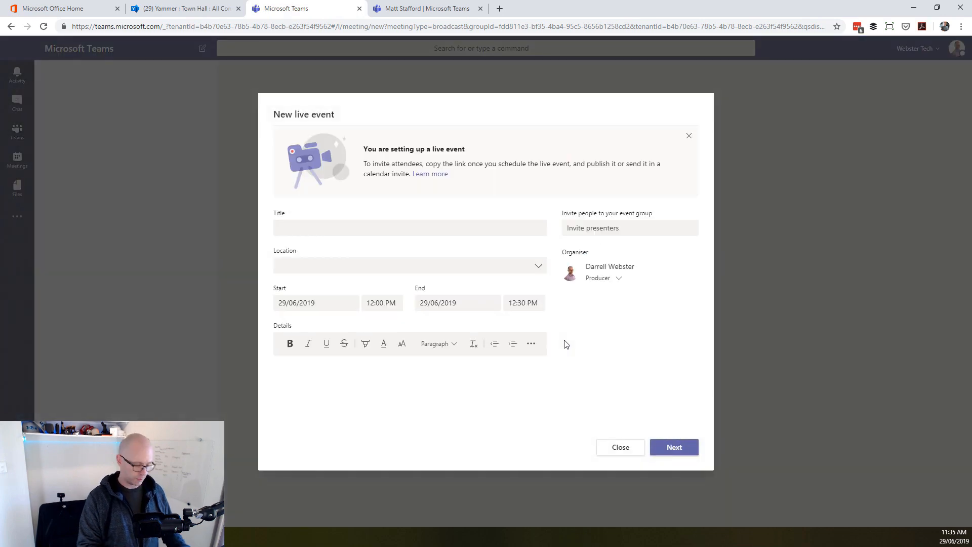
text(C)
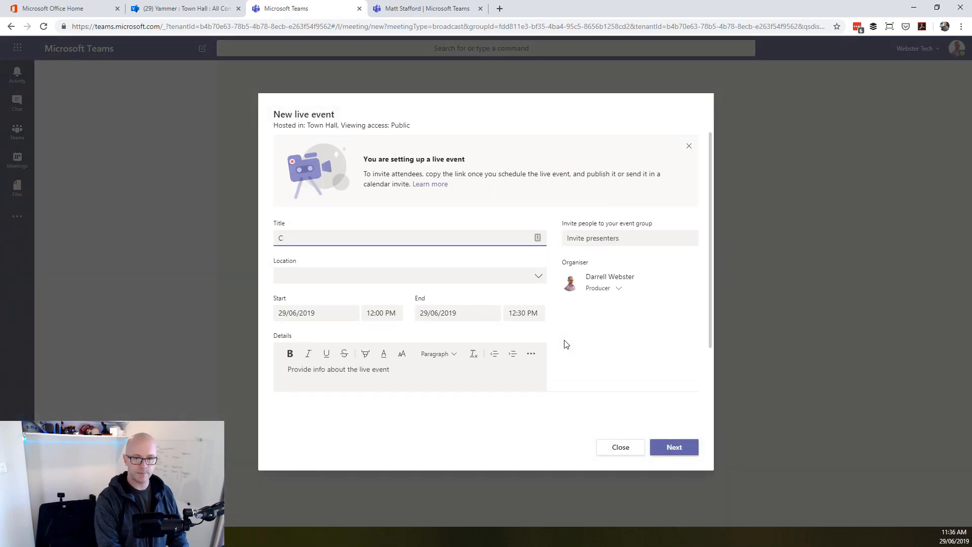
text(EO Connection July)
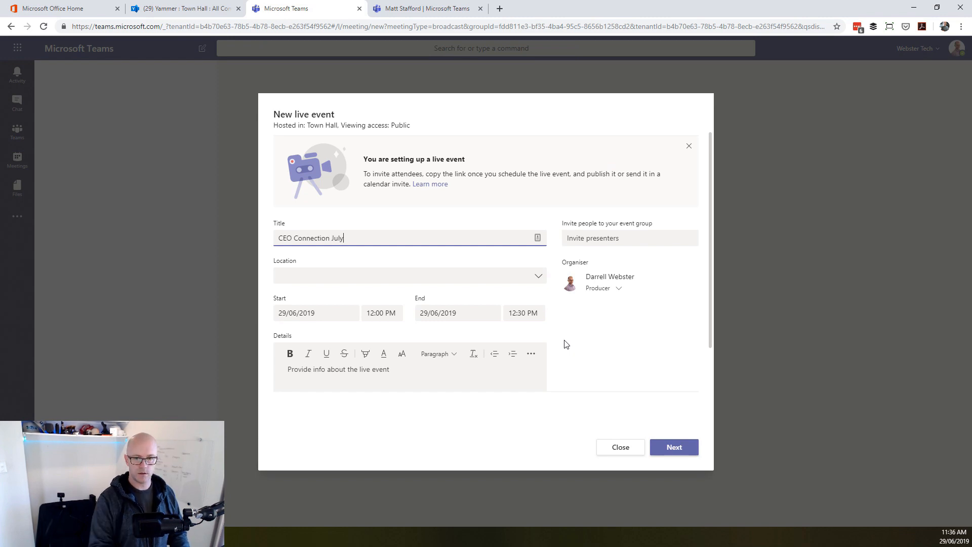
text(ASD)
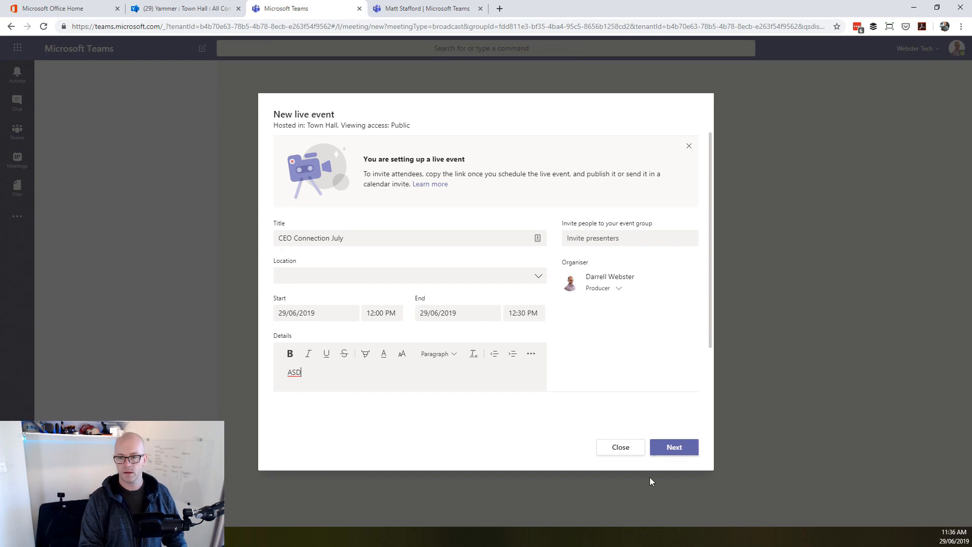
click(674, 447)
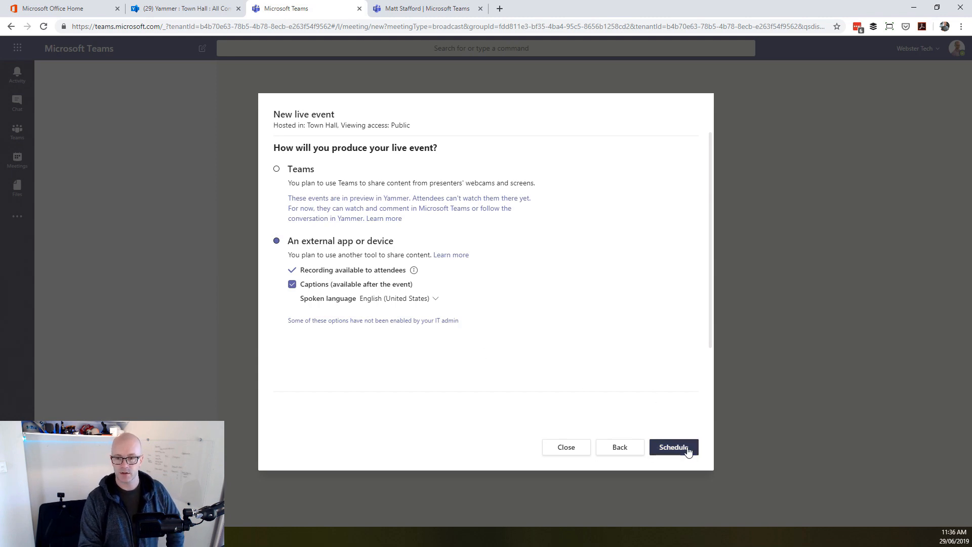
Schedule the CEO Connection July event and join it from its summary as producer.
click(674, 448)
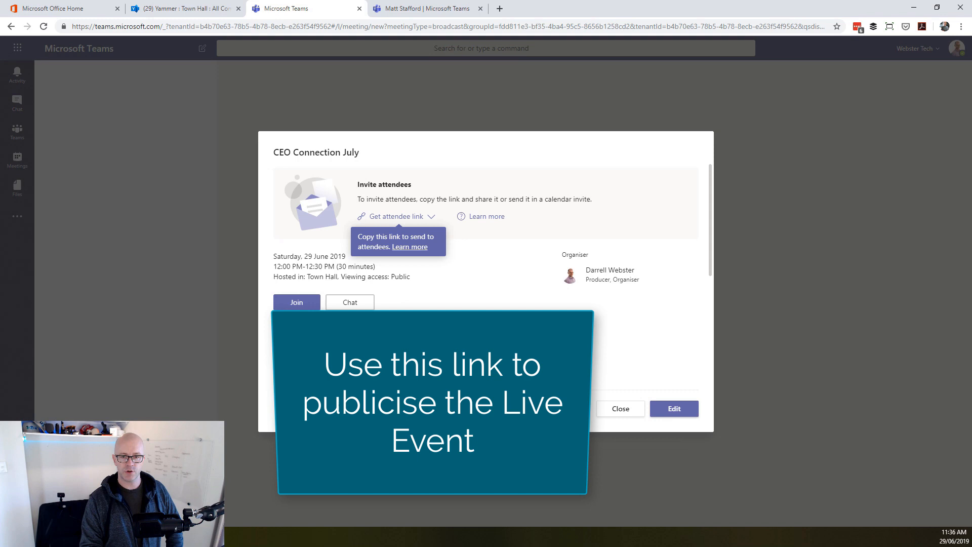
click(296, 302)
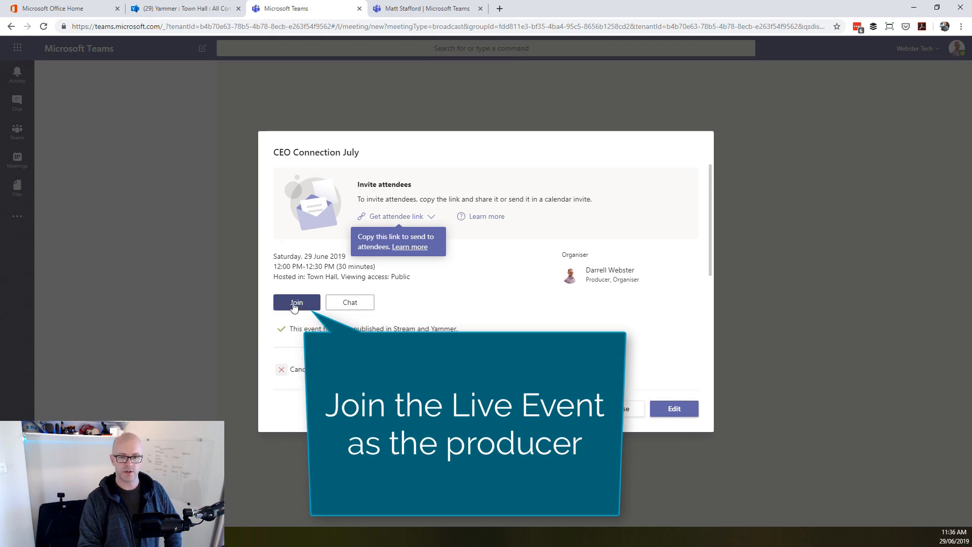
click(296, 304)
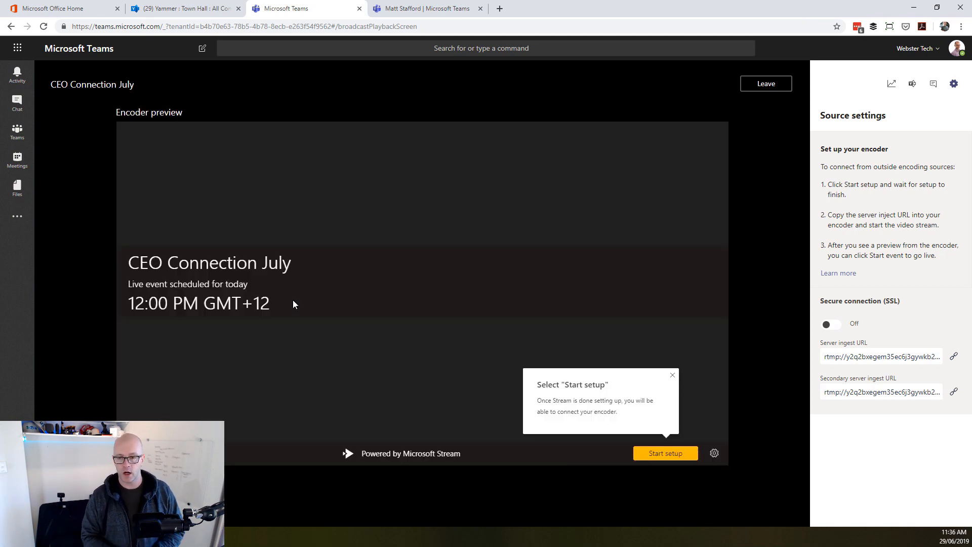
mouse_move(288, 286)
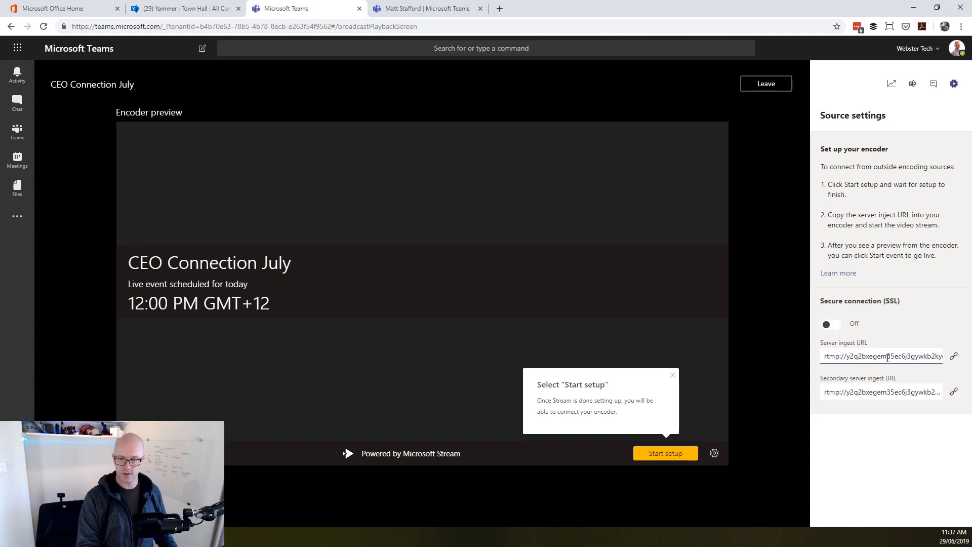
triple_click(880, 356)
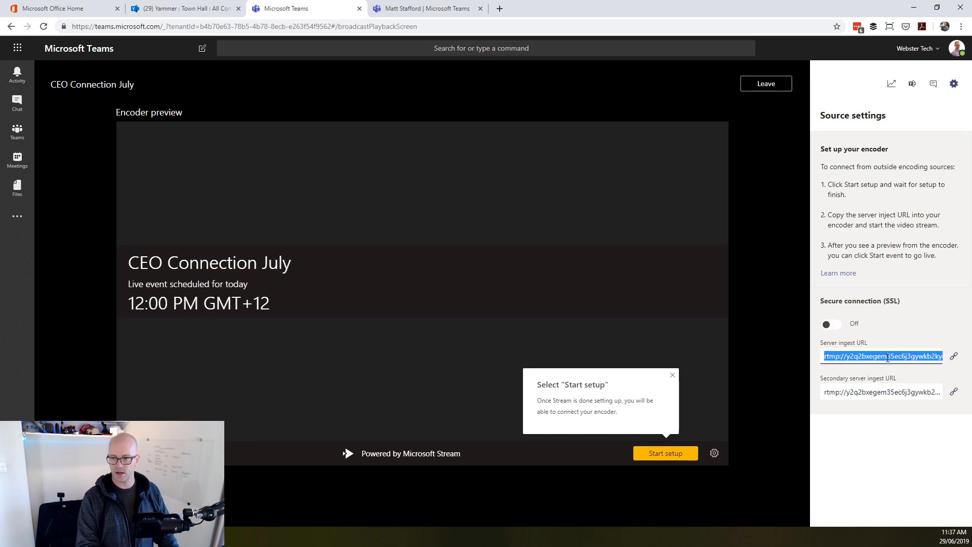
click(955, 356)
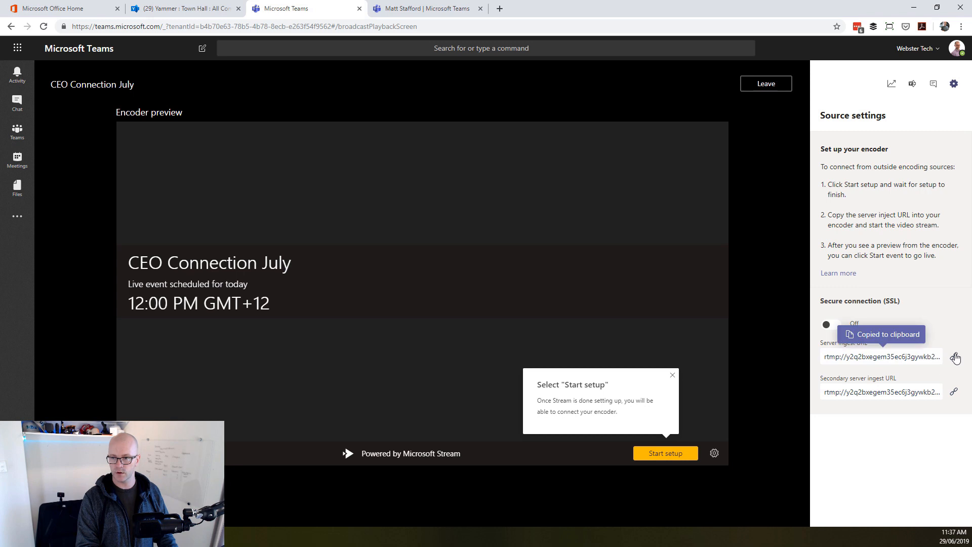
click(425, 8)
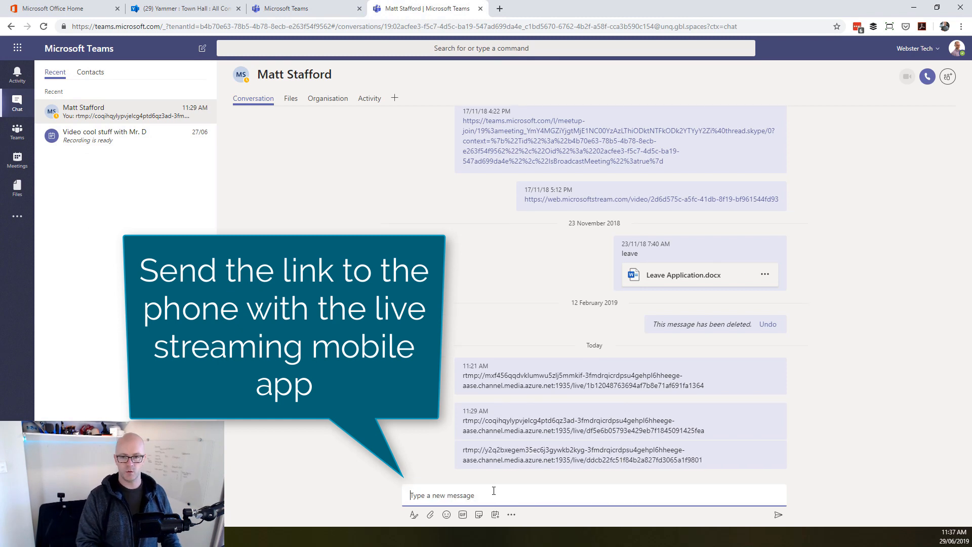
On the phone, copy the rtmp link from the Teams chat and open Mini Cam.
click(779, 514)
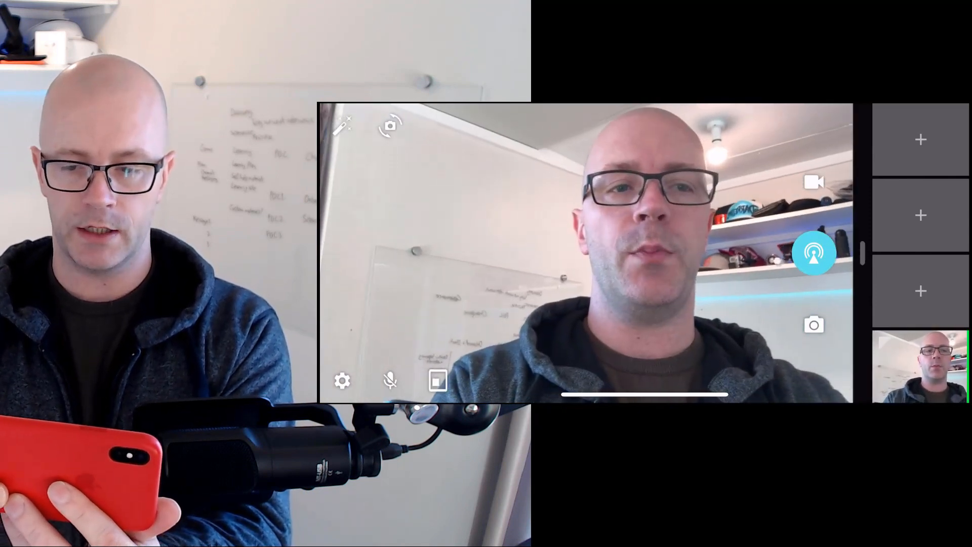
Add a new source slot and pick the CEO Connection July video from Photos.
click(920, 140)
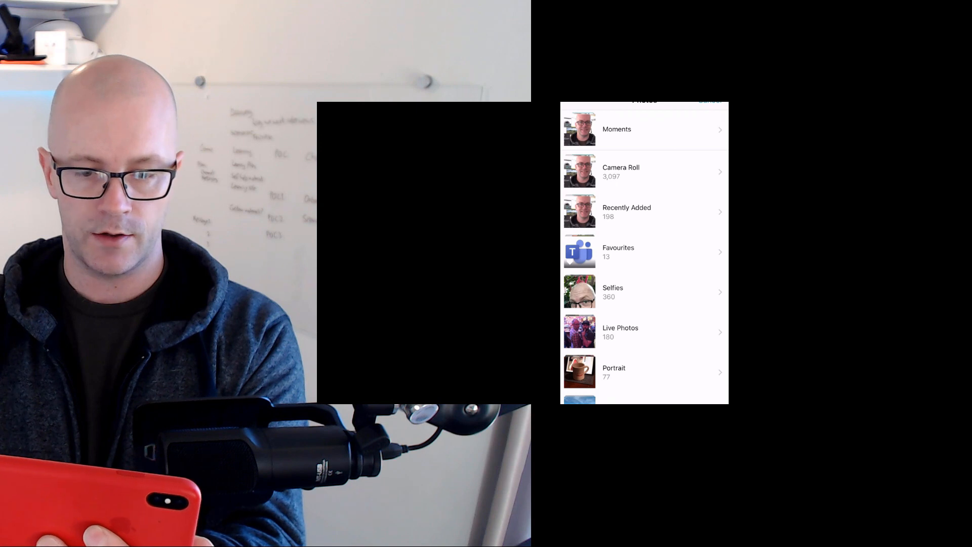
click(645, 171)
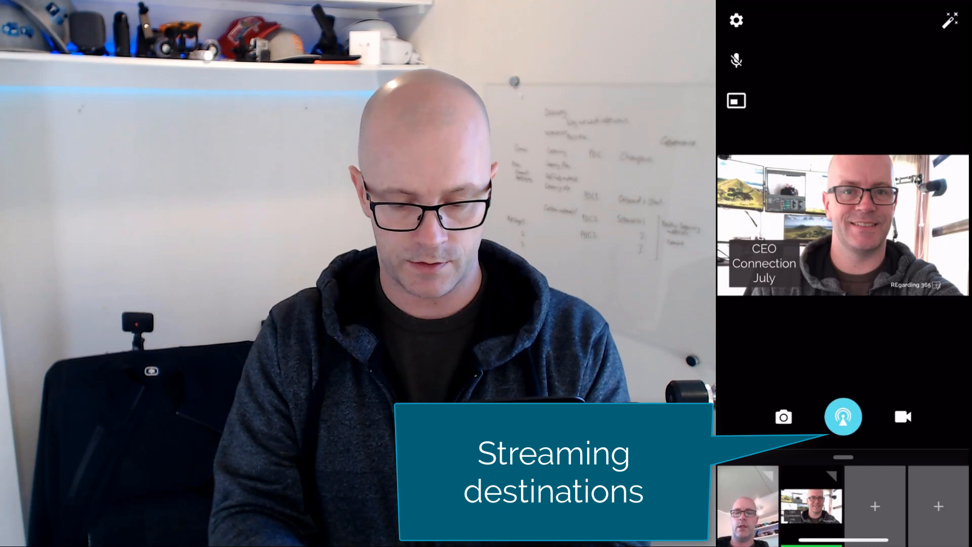
Add an RTMP destination 'M365 live event' with the pasted ingest URL and save it.
click(843, 417)
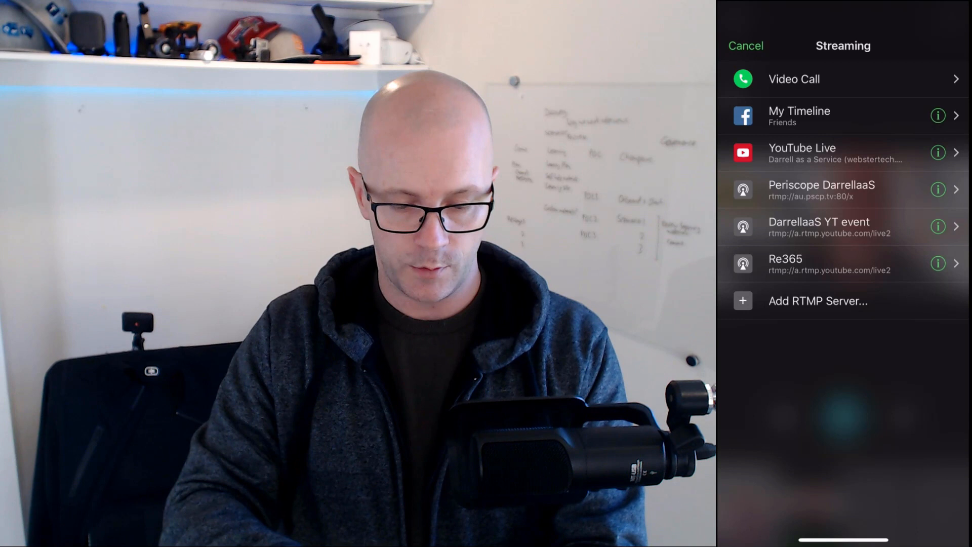
click(818, 301)
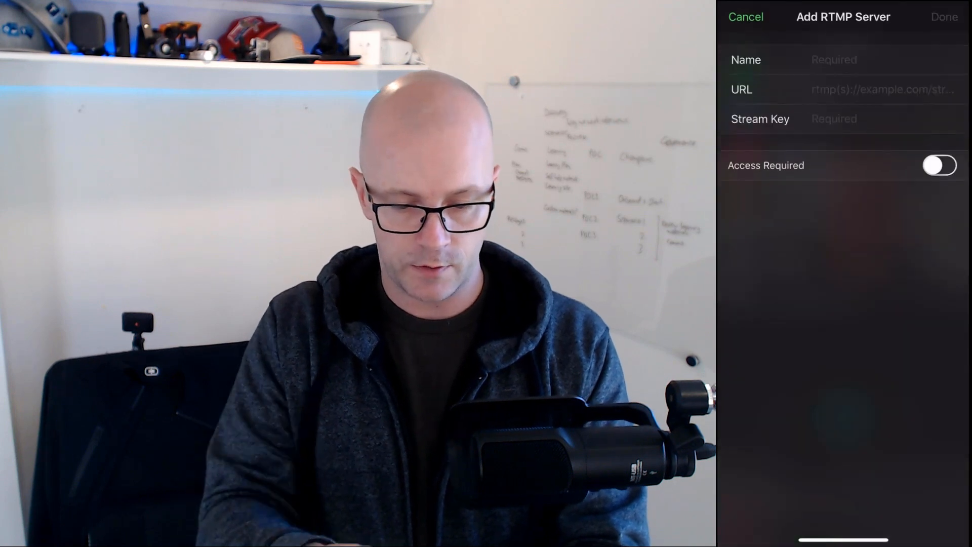
text(M365 liv)
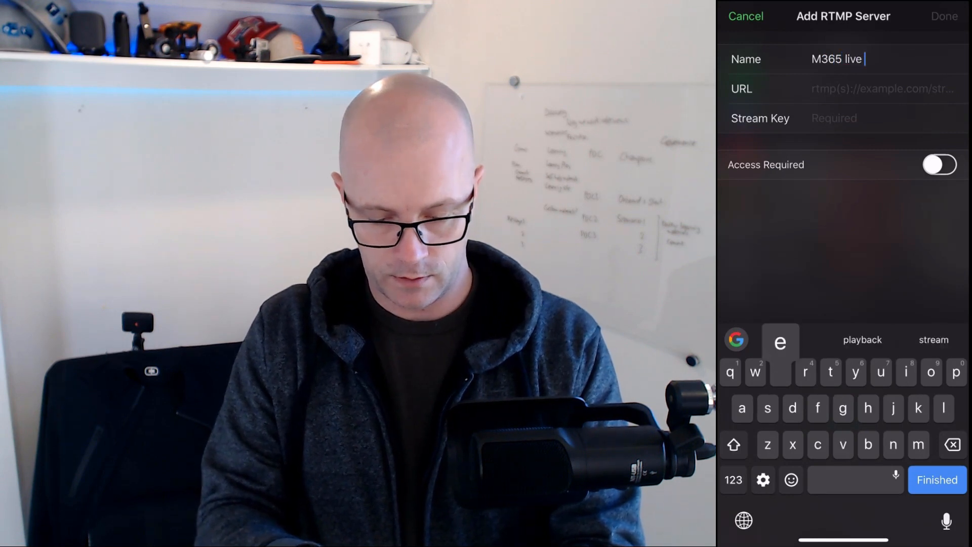
text(evwnt)
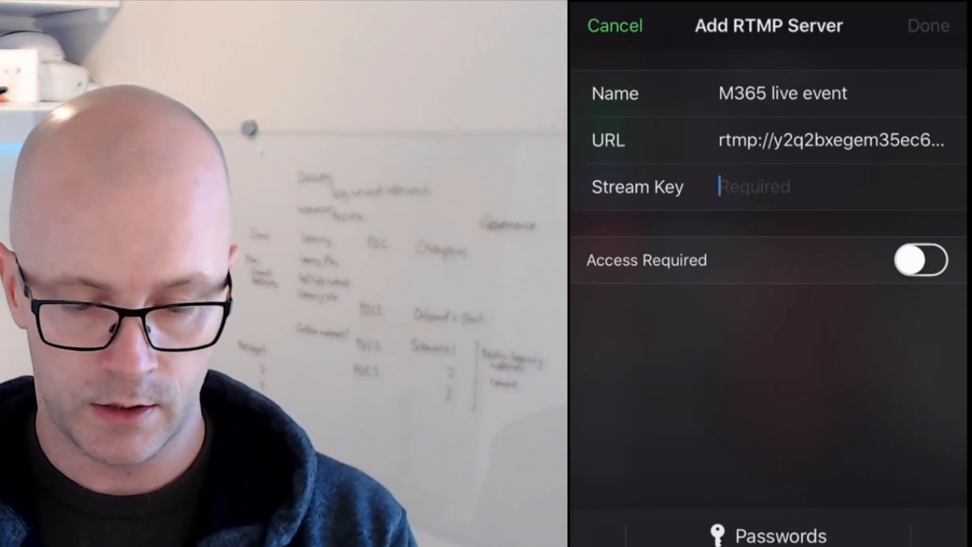
text(i)
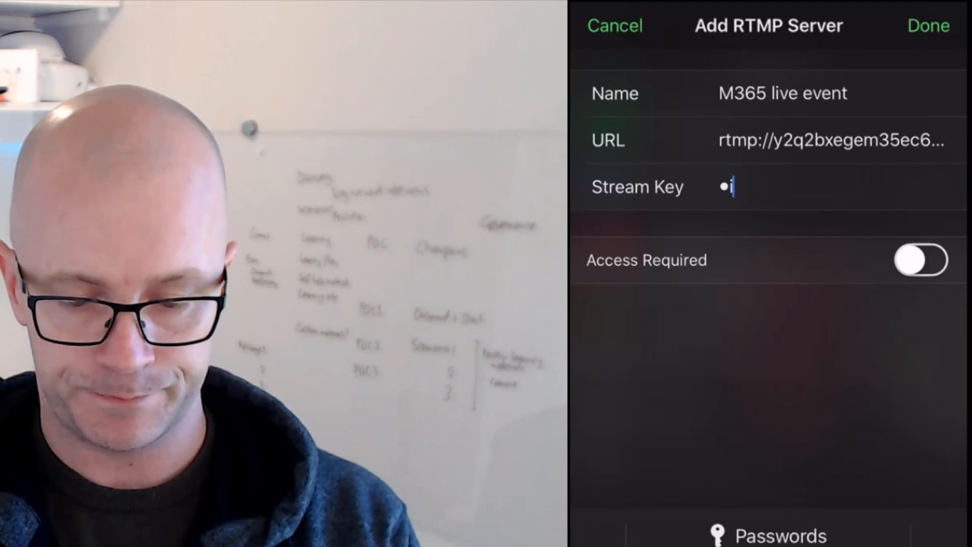
click(927, 25)
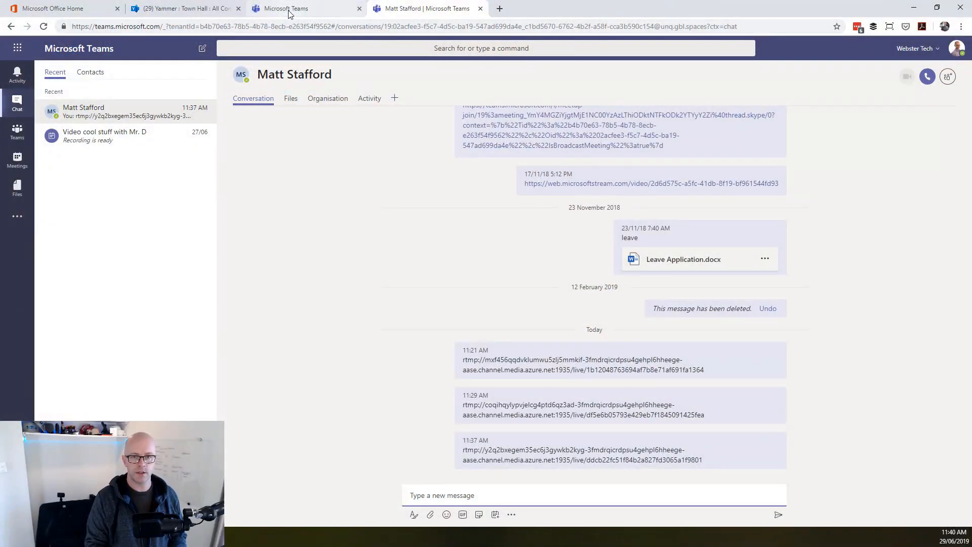
Return to the CEO Connection July event tab and start its encoder setup.
click(292, 8)
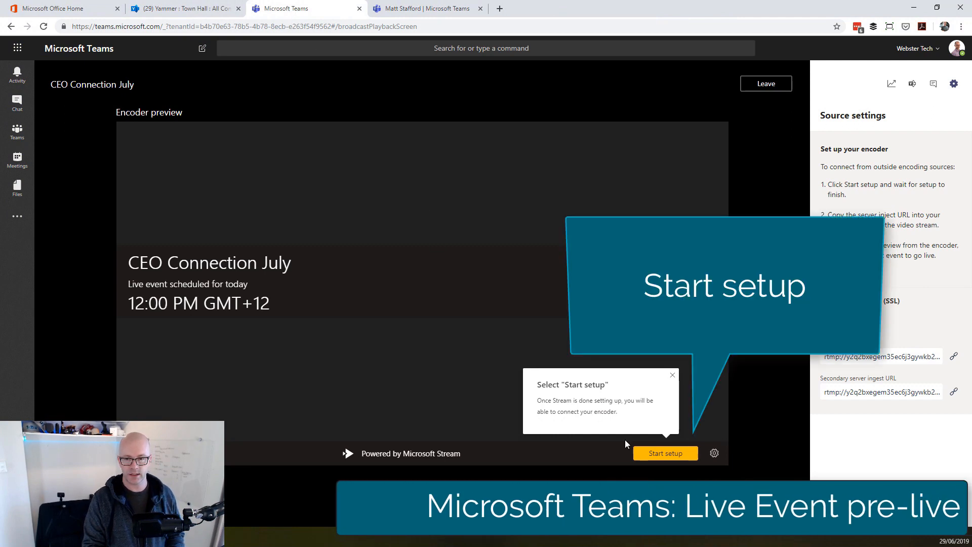
click(666, 453)
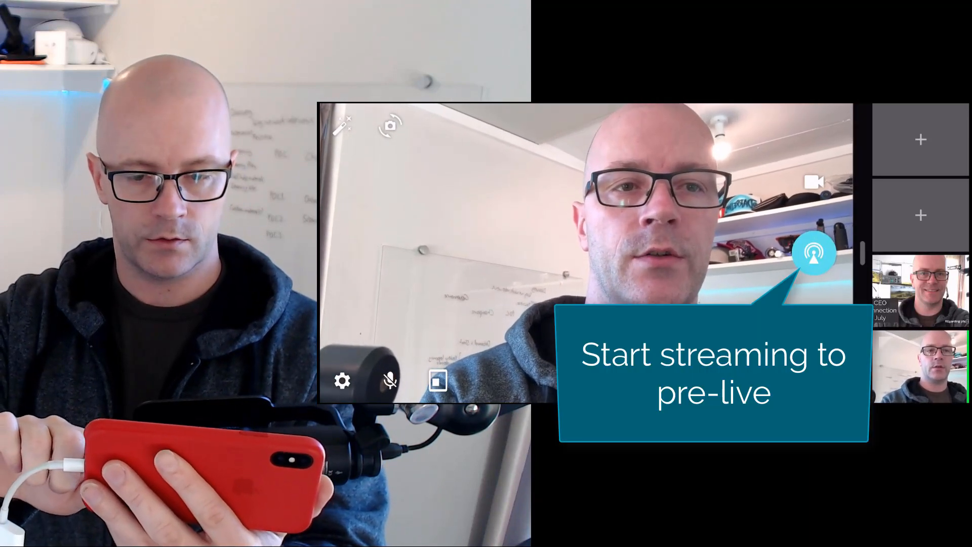
Stream Mini Cam's feed to the event's pre-live preview, then start broadcasting to attendees.
click(815, 253)
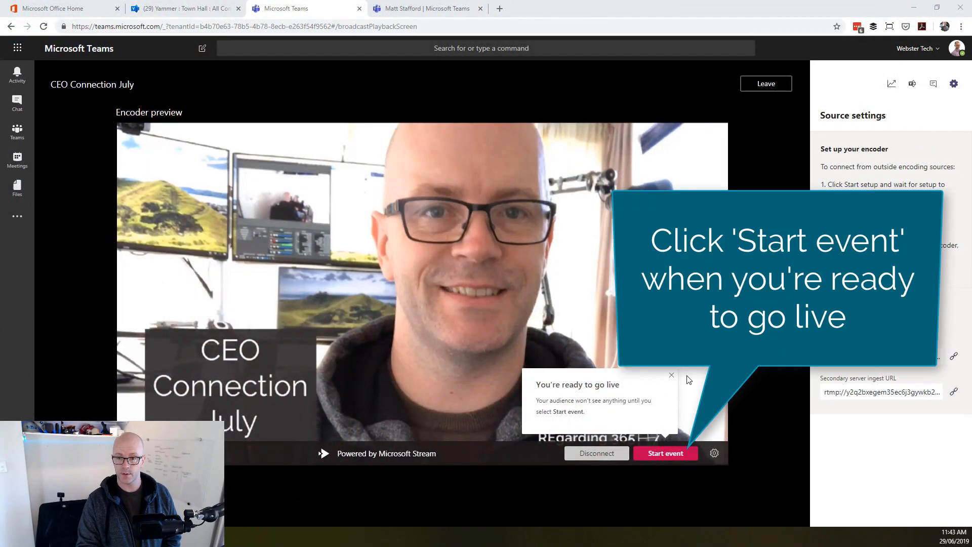
click(665, 452)
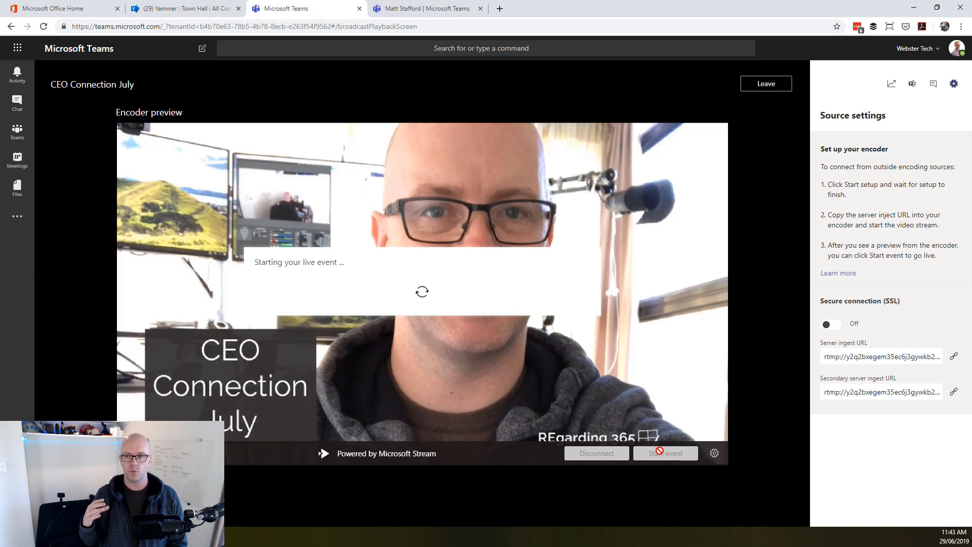
Leave the Teams encoder preview for Yammer's Town Hall group showing the live event.
click(665, 454)
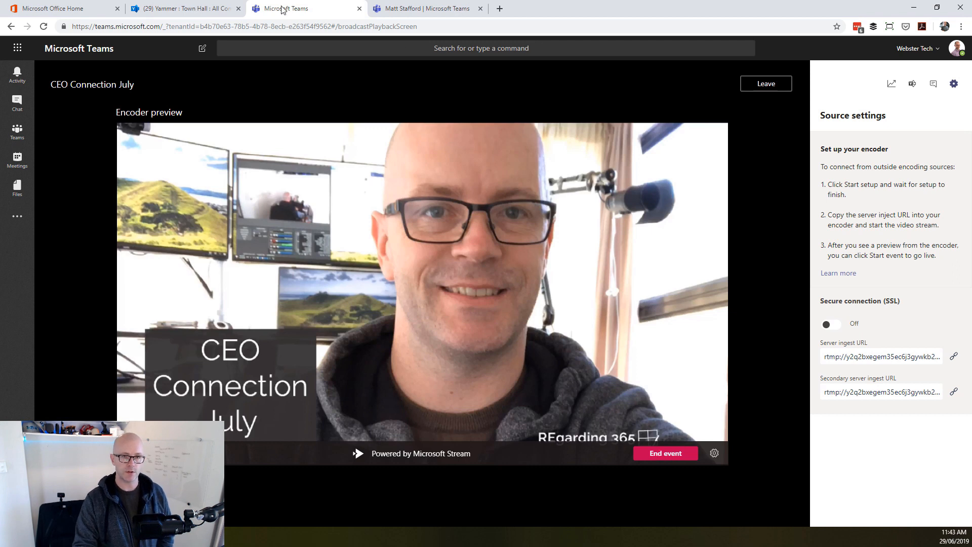
click(184, 9)
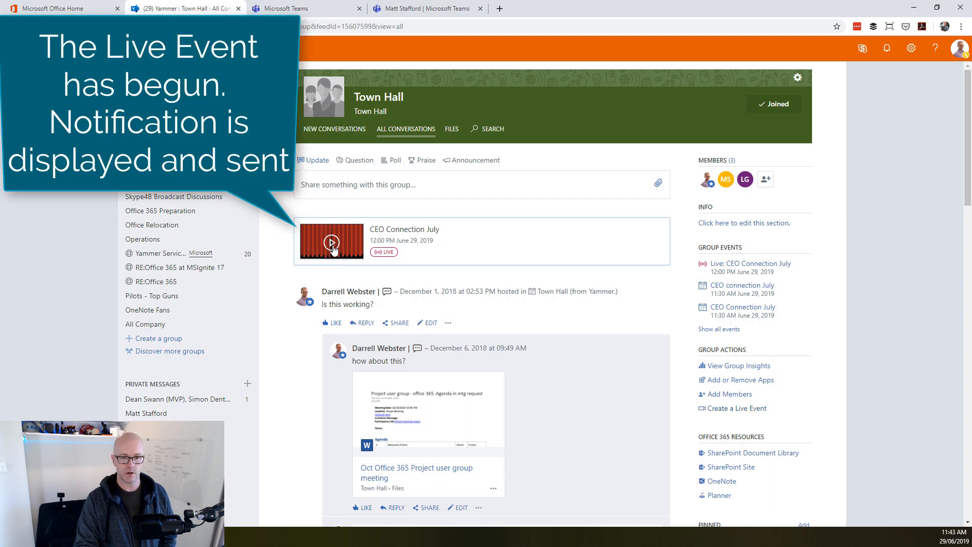
click(331, 241)
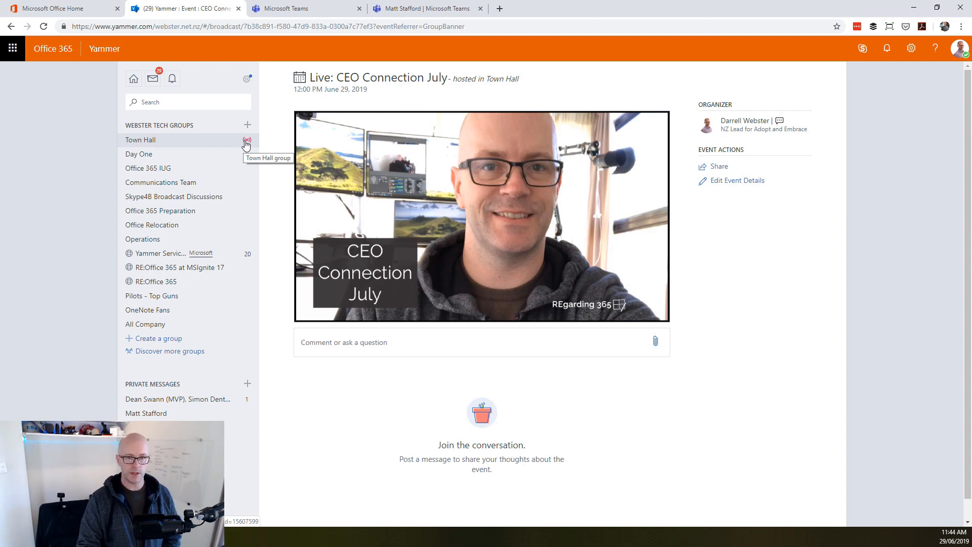
mouse_move(310, 11)
text(Can you give us an update on t)
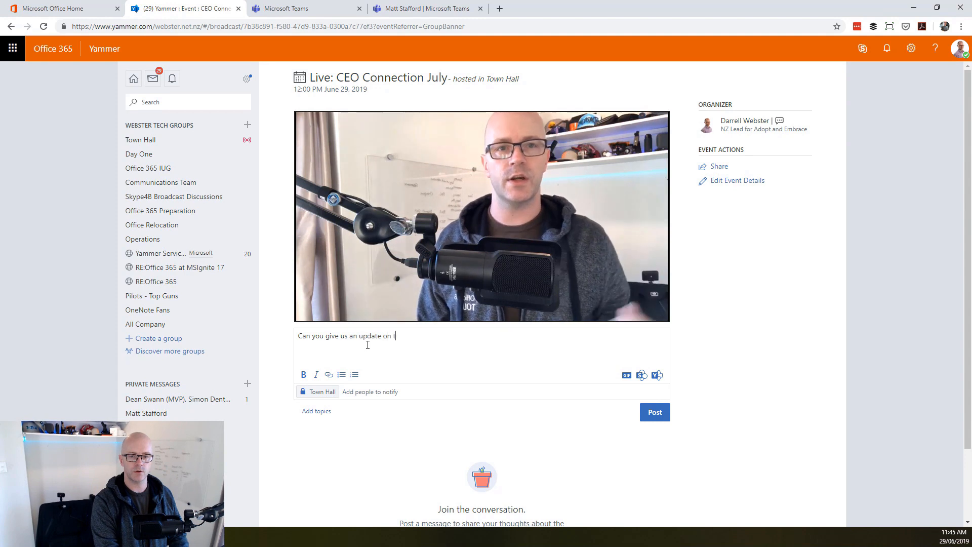
Finish the question with 'Modern Workplace project?' and post it to the live event.
text(he)
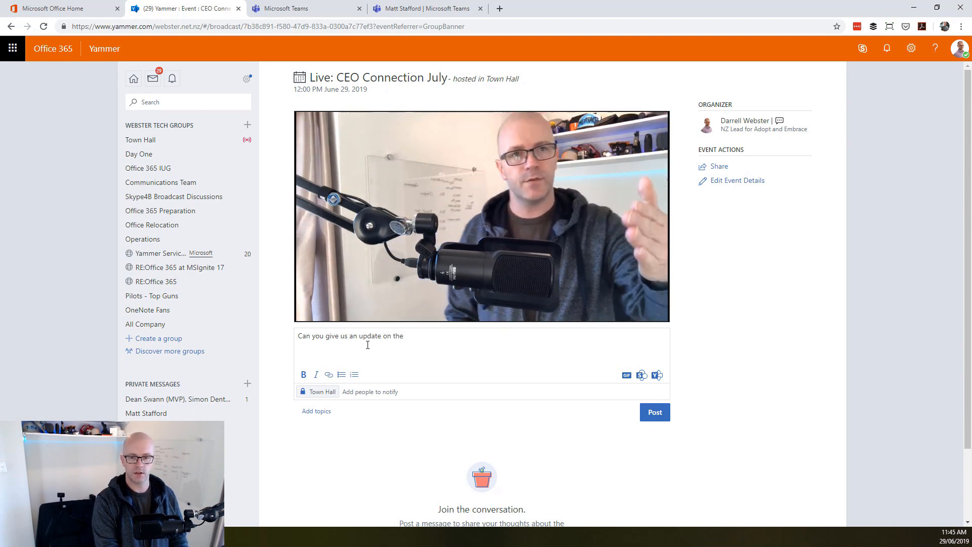
text(Modern W)
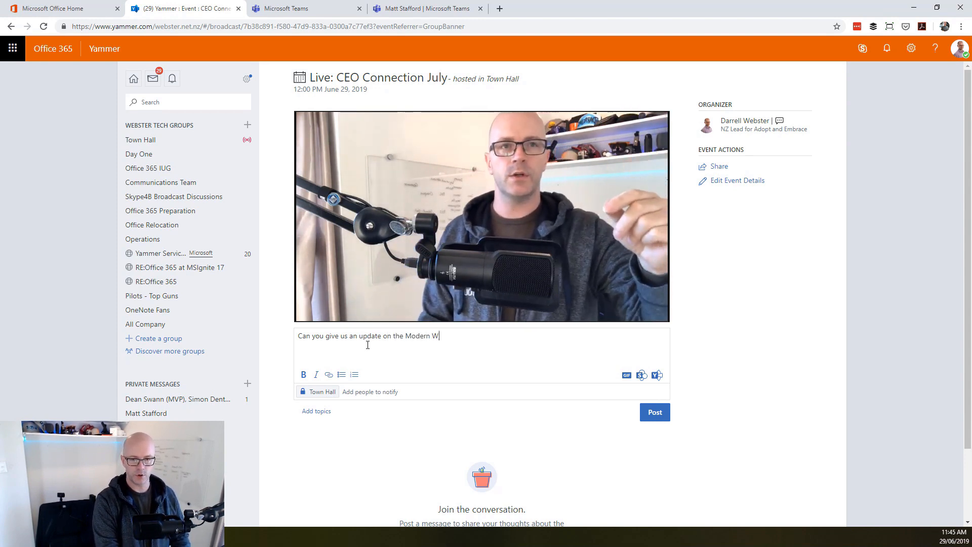
text(orkplace pro)
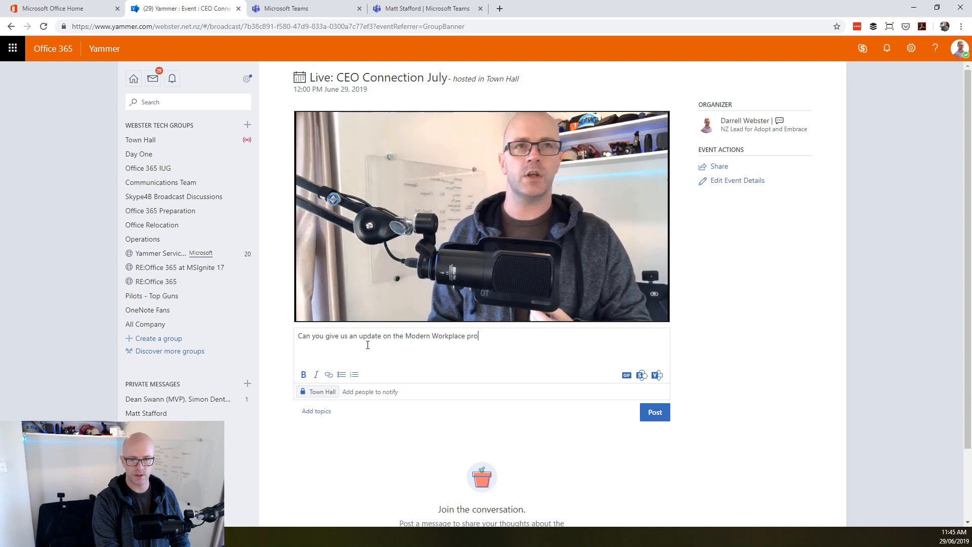
text(ject?)
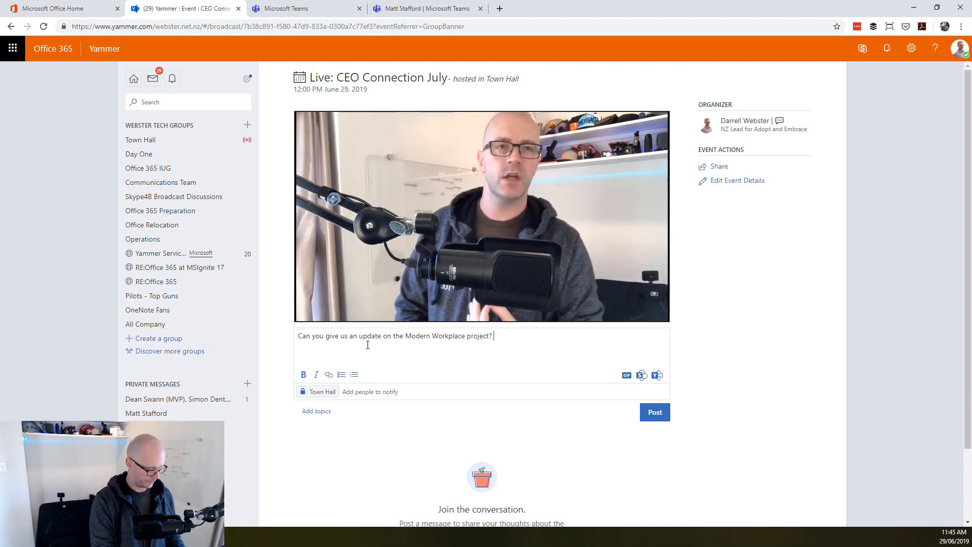
click(655, 411)
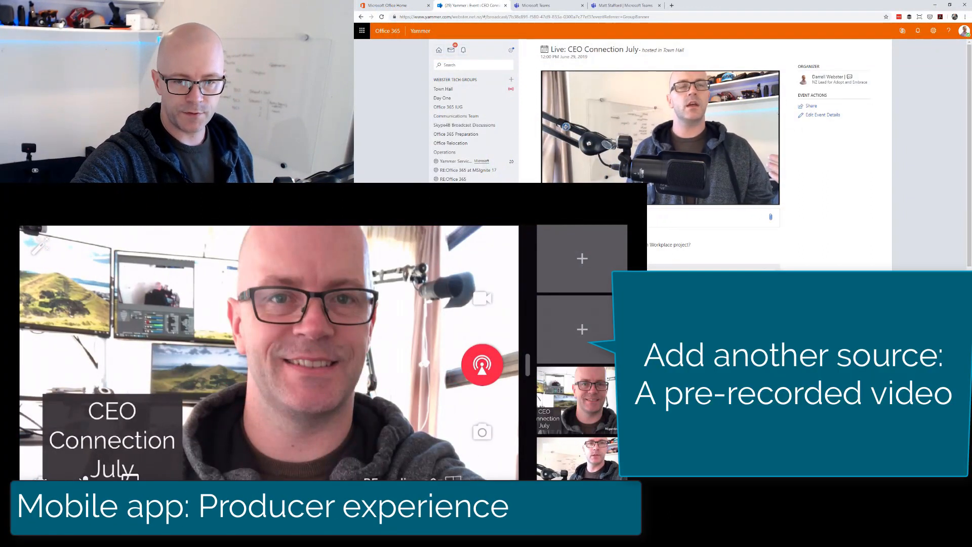
Add a pre-recorded video from the phone's Photos as a new Mini Cam source.
click(582, 258)
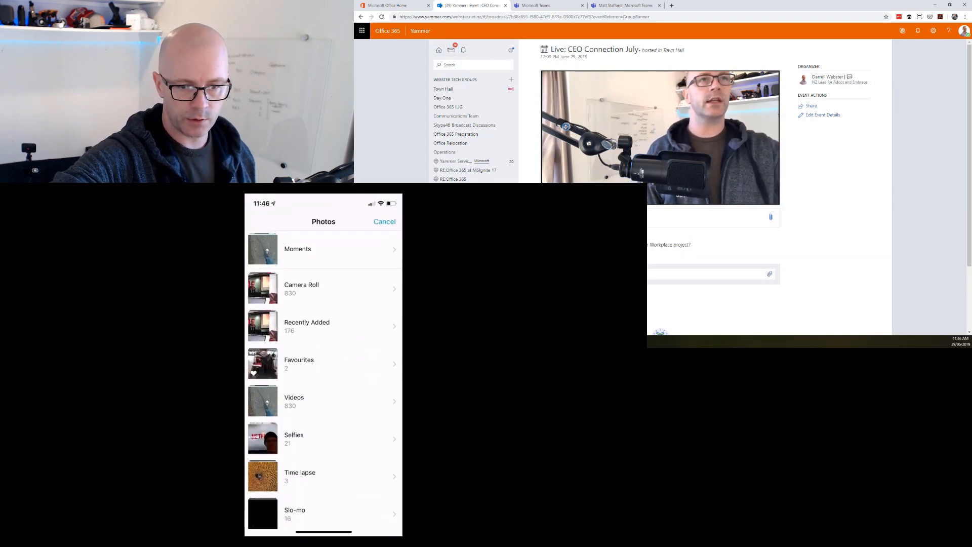
click(302, 289)
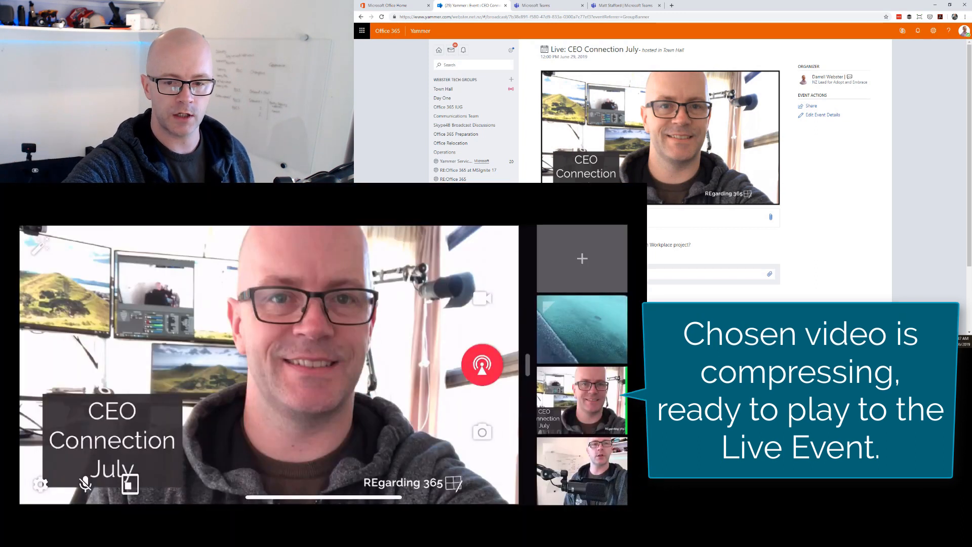
Send the pre-recorded Icebreaker Bot video live to the event's Yammer broadcast.
click(581, 328)
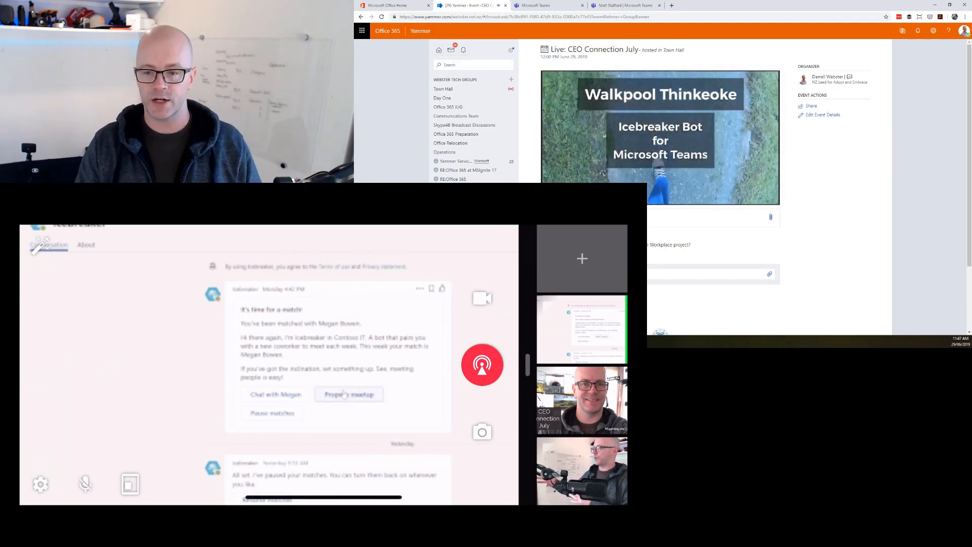
click(349, 394)
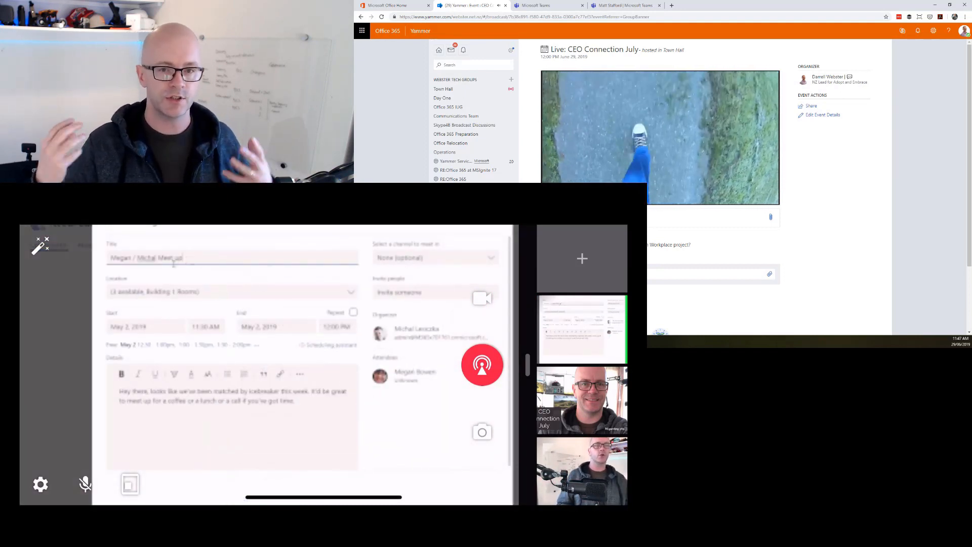
click(232, 291)
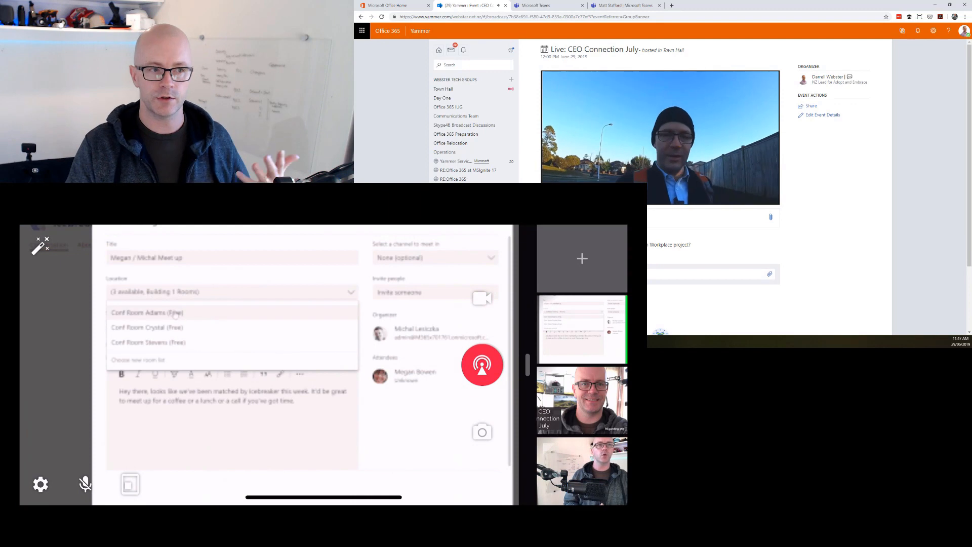
click(150, 313)
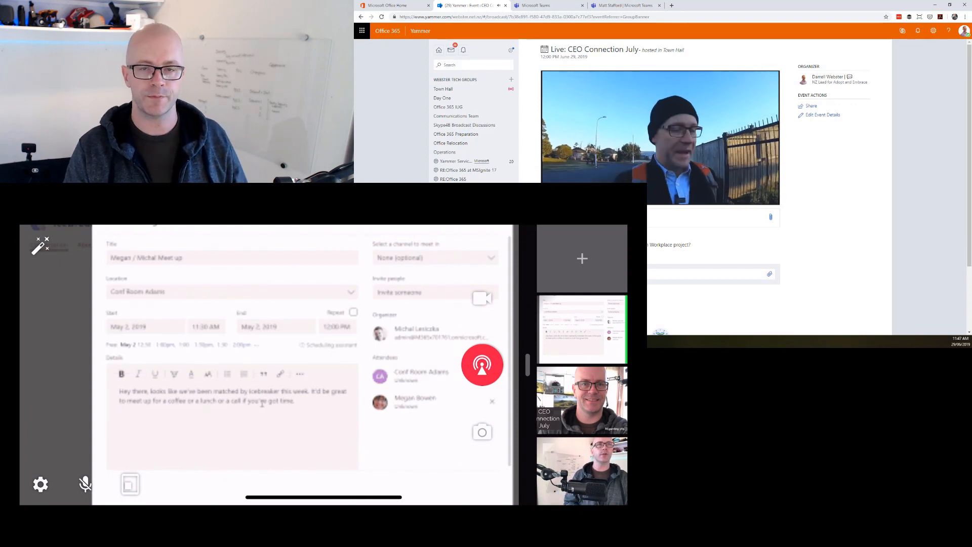